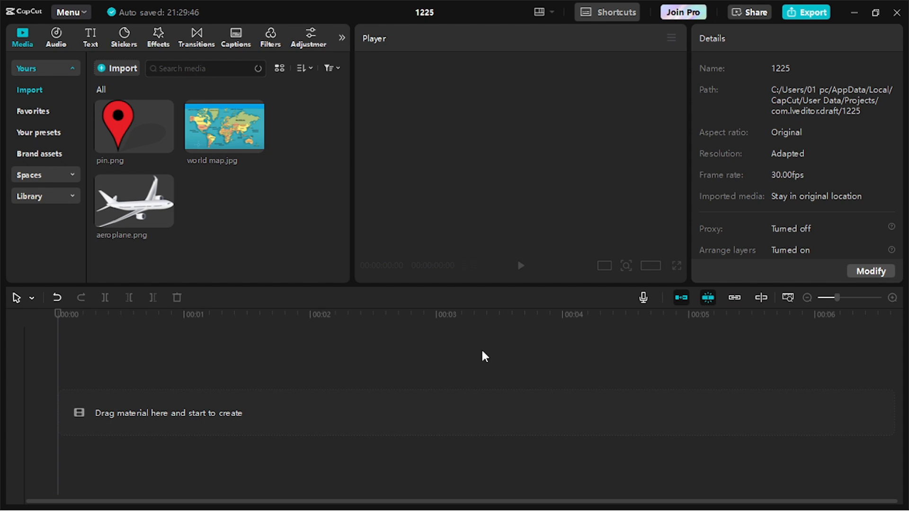
pyautogui.moveTo(328, 286)
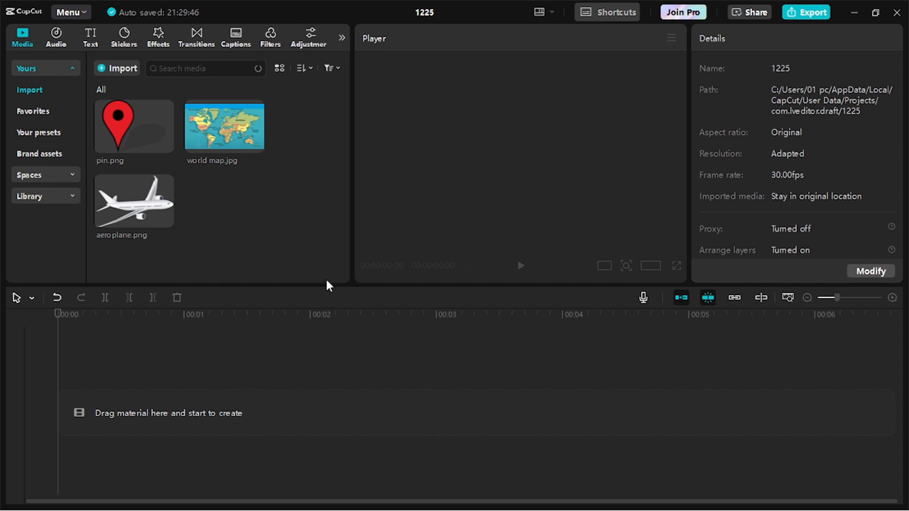
pyautogui.moveTo(259, 148)
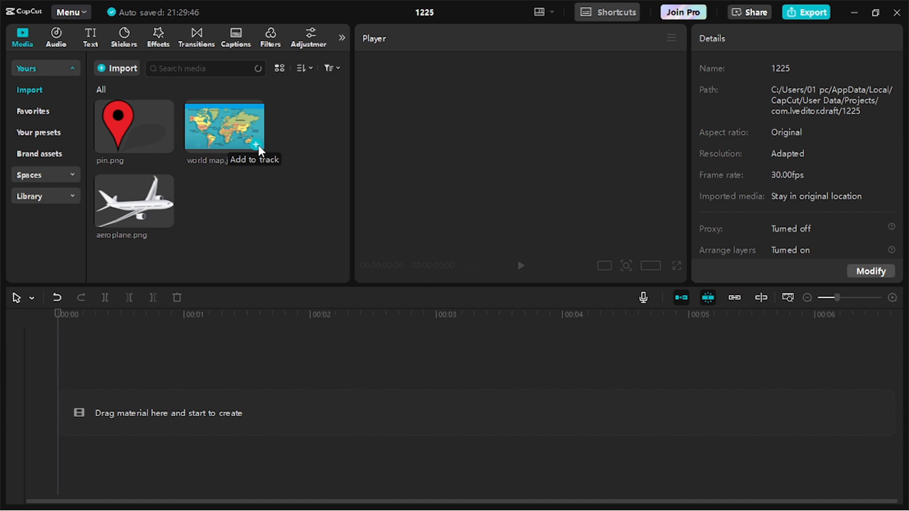
# Add world map.jpg and two pins at 10% scale, placed near Greenland and east of Australia
pyautogui.click(255, 146)
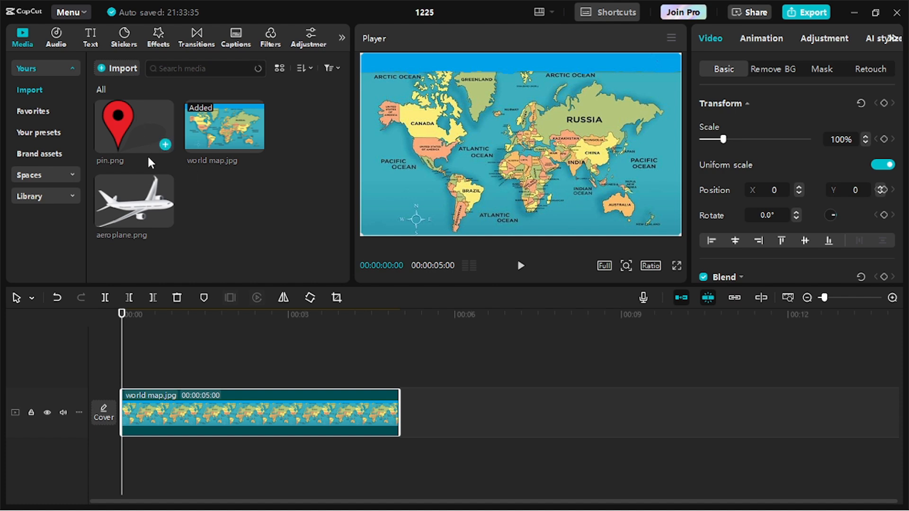
pyautogui.moveTo(134, 126); pyautogui.dragTo(256, 361)
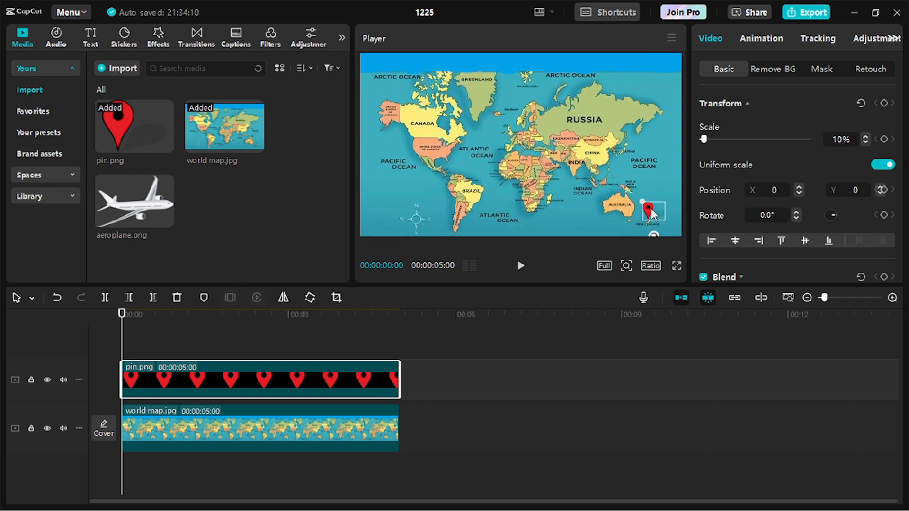
pyautogui.moveTo(653, 210); pyautogui.dragTo(655, 207)
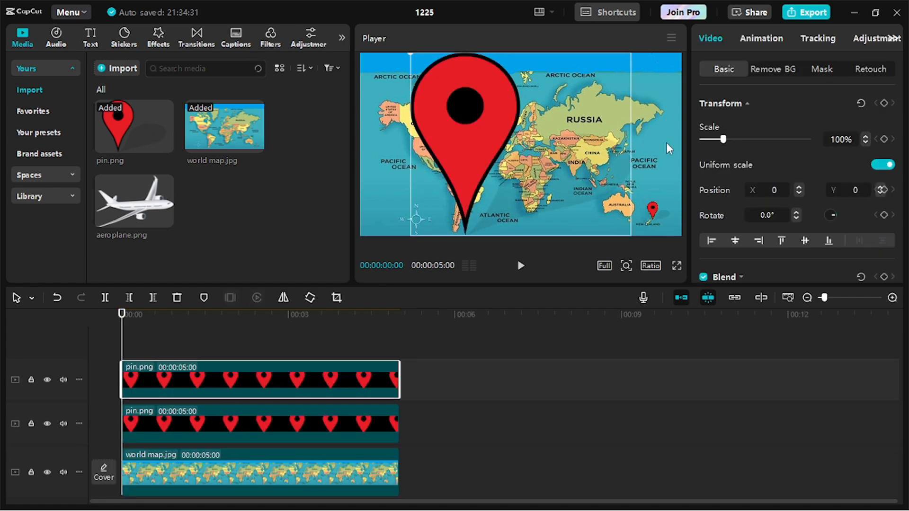
pyautogui.moveTo(742, 139); pyautogui.dragTo(705, 140)
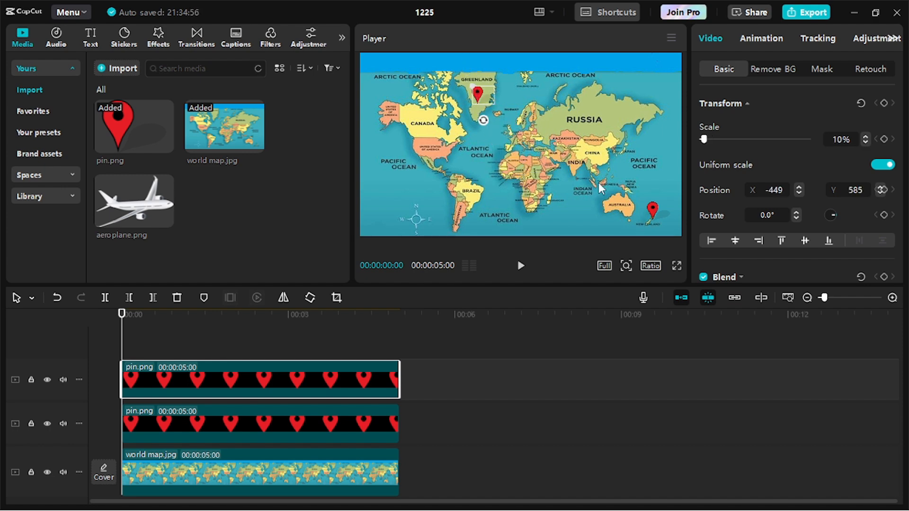
pyautogui.moveTo(170, 101)
pyautogui.write('--------------------')
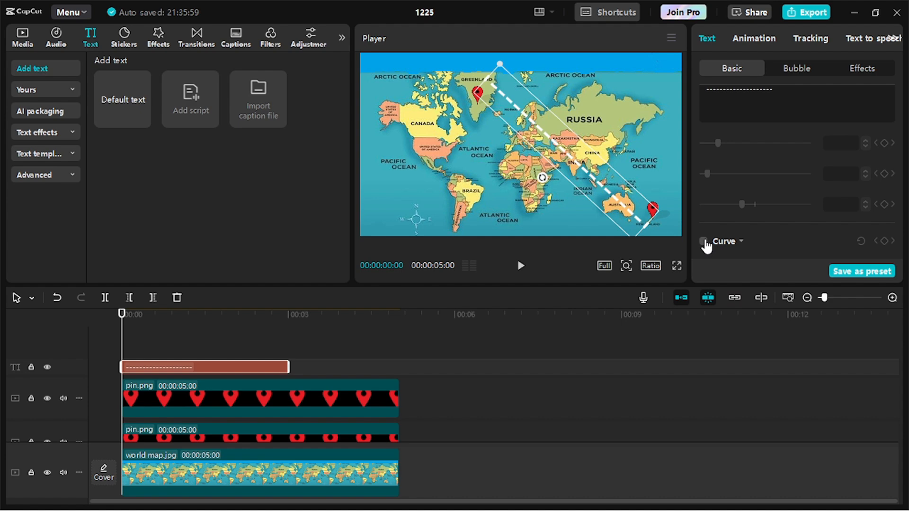
# Enable Curve on the dashed text and raise Strength to 131° to arc it between pins
pyautogui.click(704, 216)
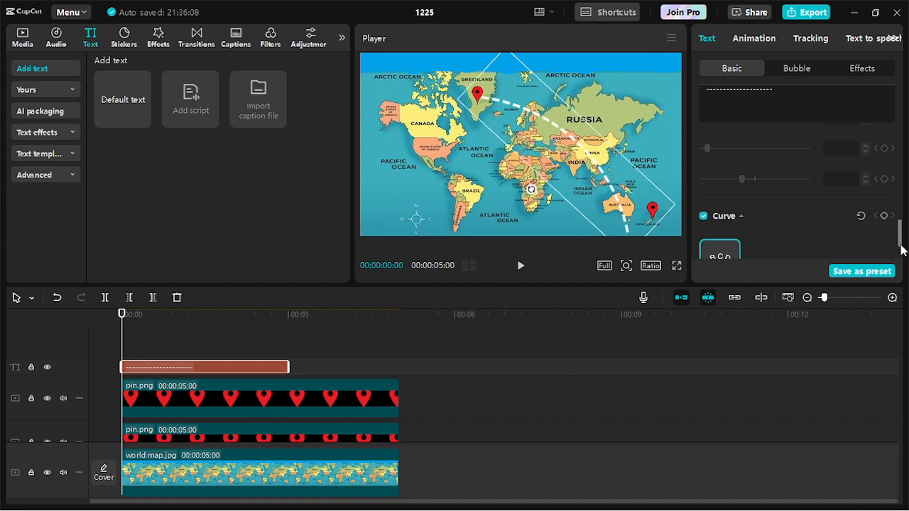
pyautogui.scroll(-3)
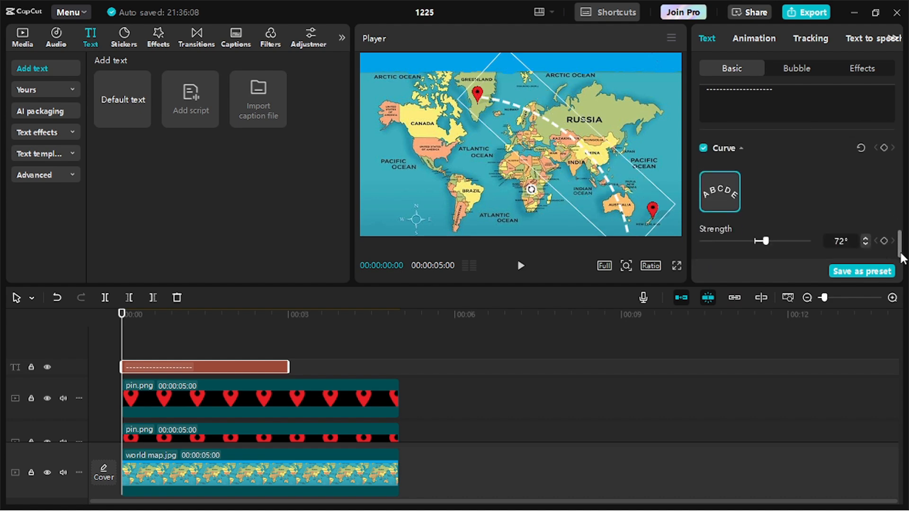
pyautogui.moveTo(765, 241); pyautogui.dragTo(774, 241)
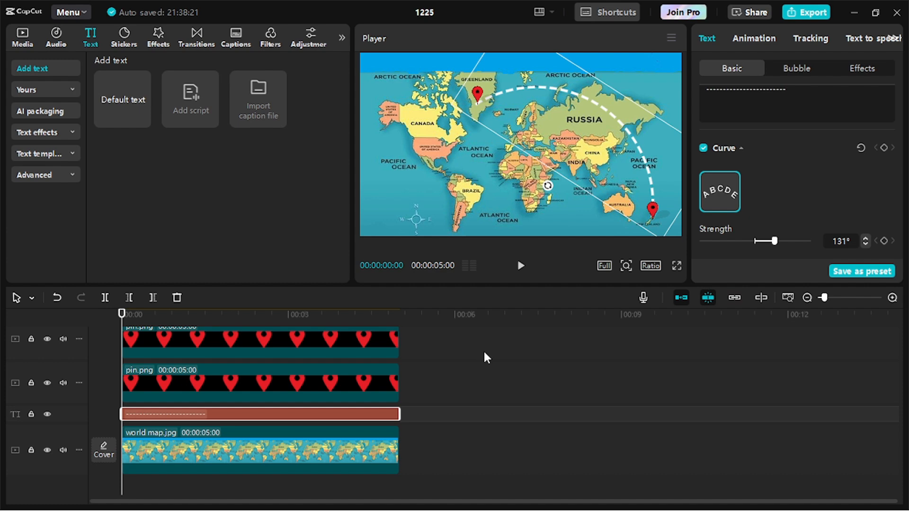
pyautogui.moveTo(574, 208)
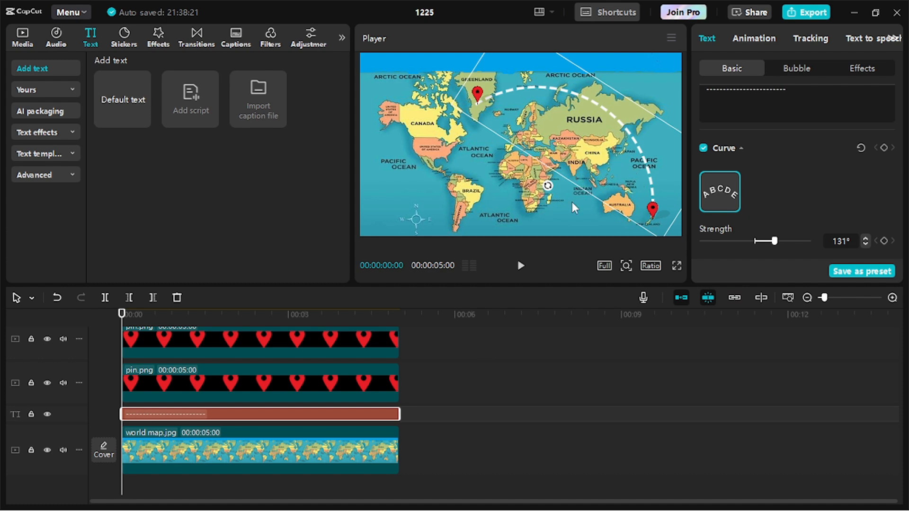
pyautogui.moveTo(314, 424)
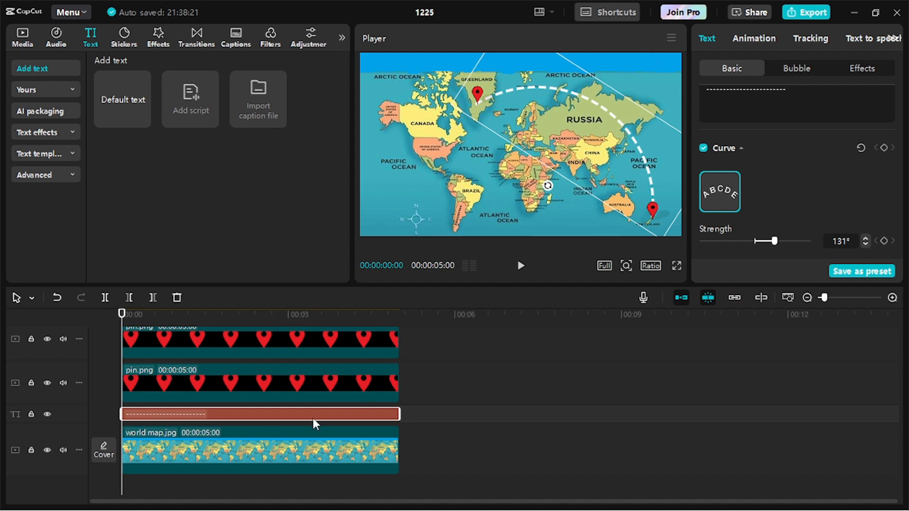
# Convert the dashed arc text clip into a compound clip via its right-click menu
pyautogui.click(261, 414)
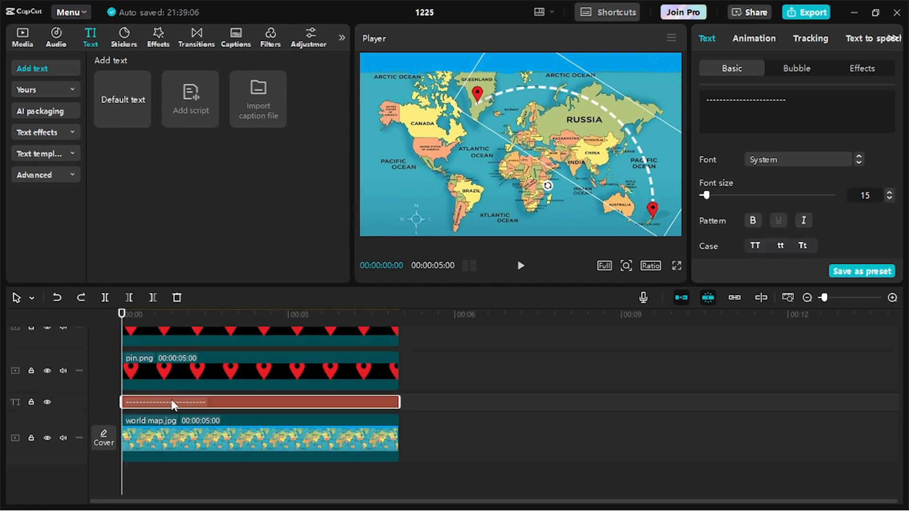
pyautogui.rightClick(171, 402)
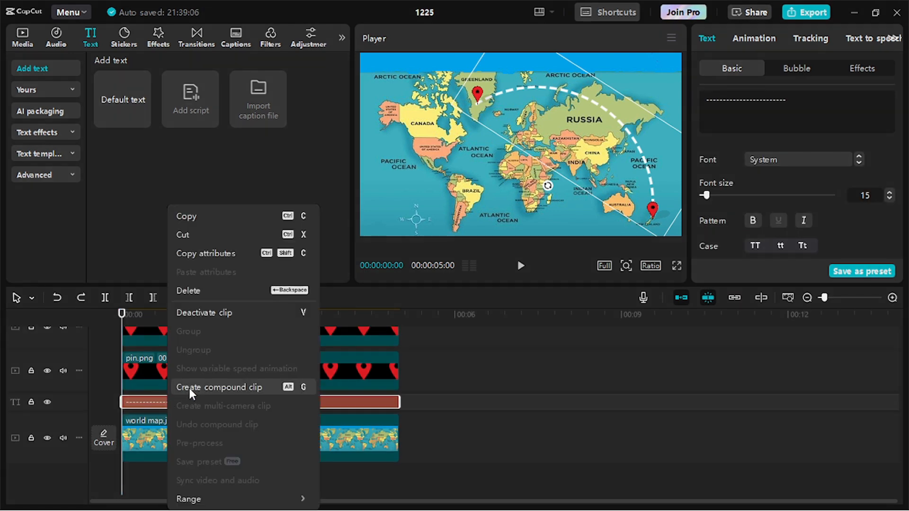
pyautogui.click(220, 387)
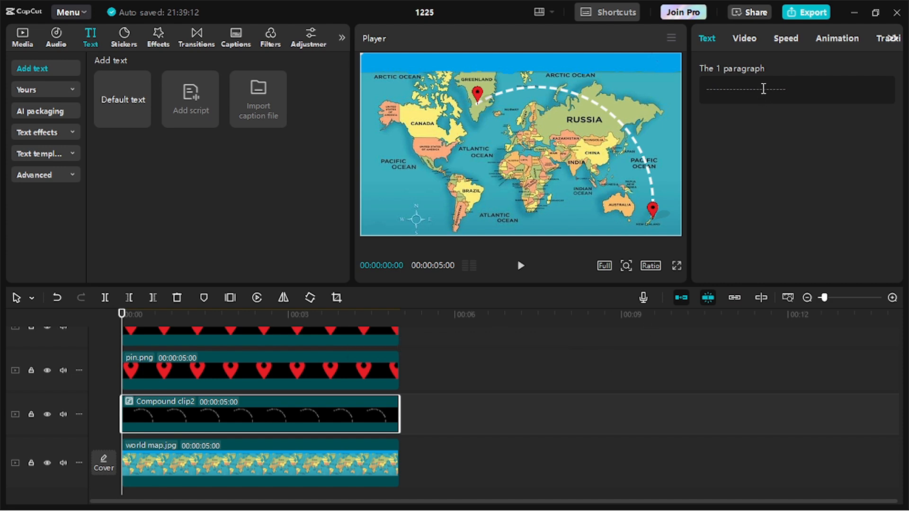
# Apply a horizontal mask hiding the dashed arc and keyframe it to reveal the path by 5s
pyautogui.click(744, 38)
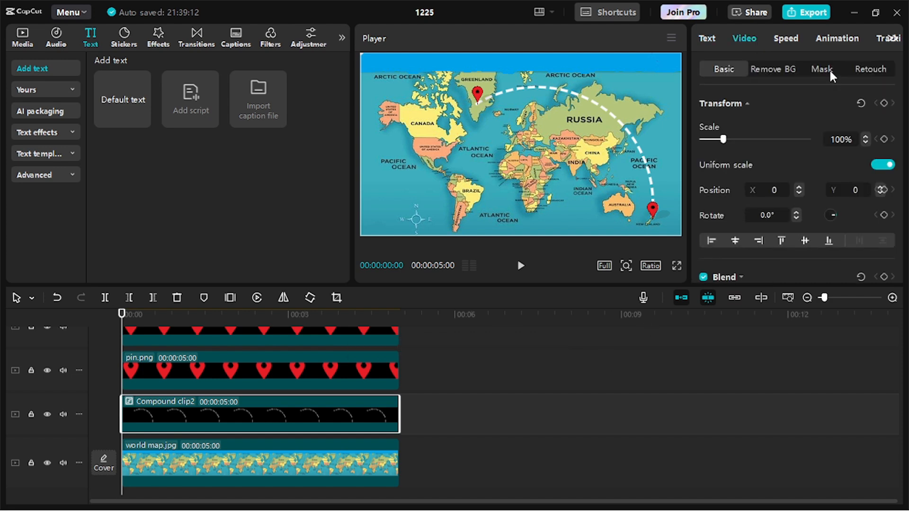
pyautogui.click(821, 69)
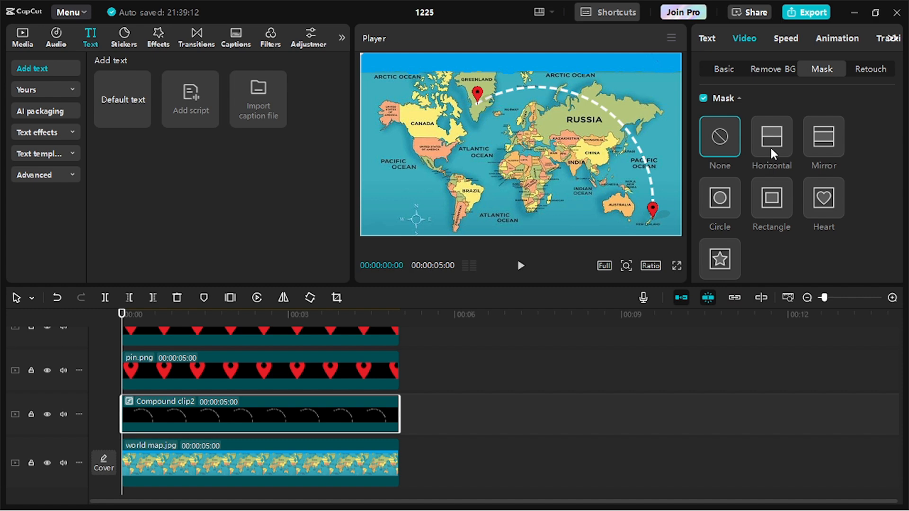
pyautogui.click(772, 139)
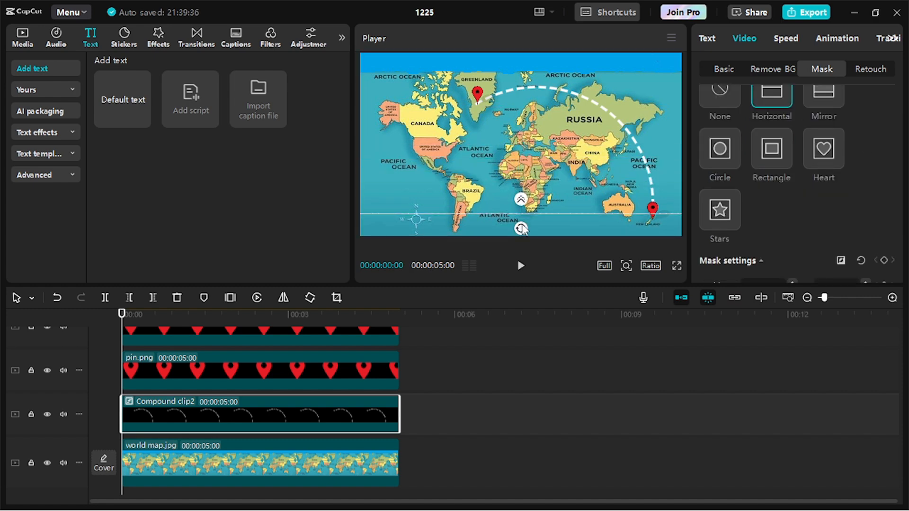
pyautogui.moveTo(522, 227); pyautogui.dragTo(521, 200)
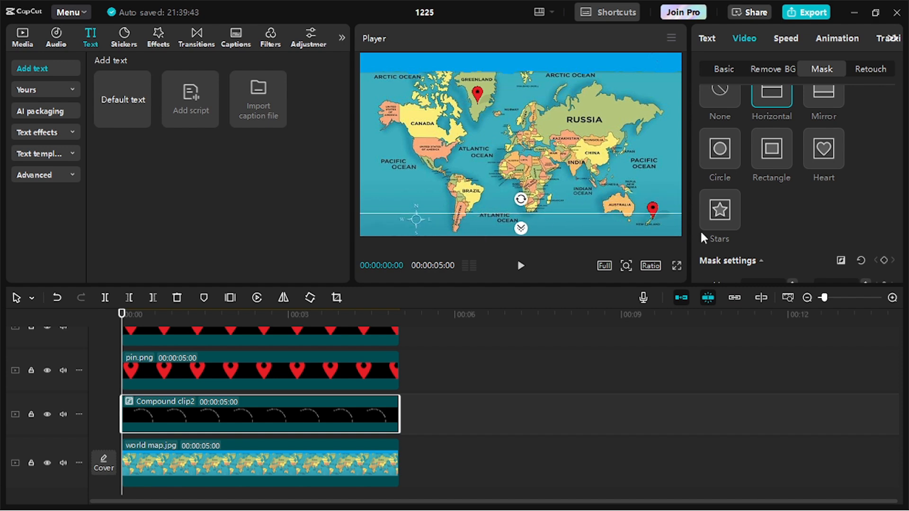
pyautogui.moveTo(883, 261)
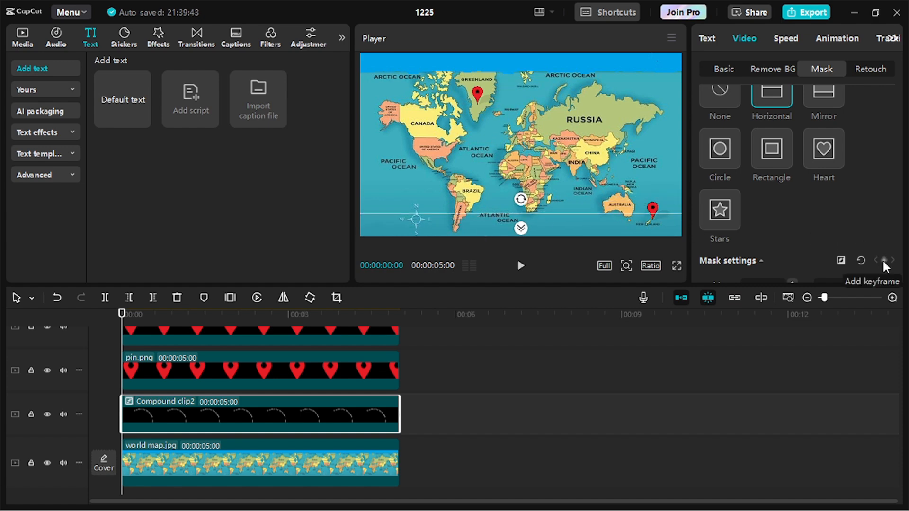
pyautogui.click(884, 260)
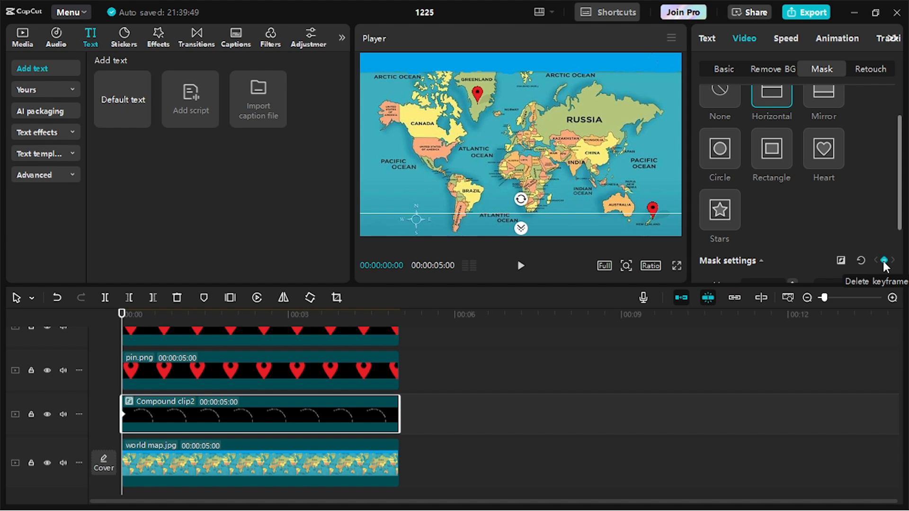
pyautogui.moveTo(394, 398)
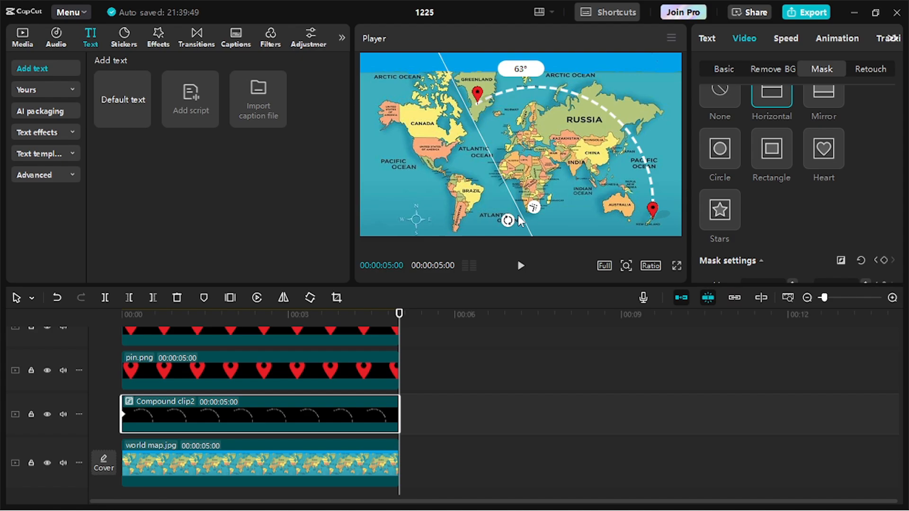
pyautogui.click(677, 266)
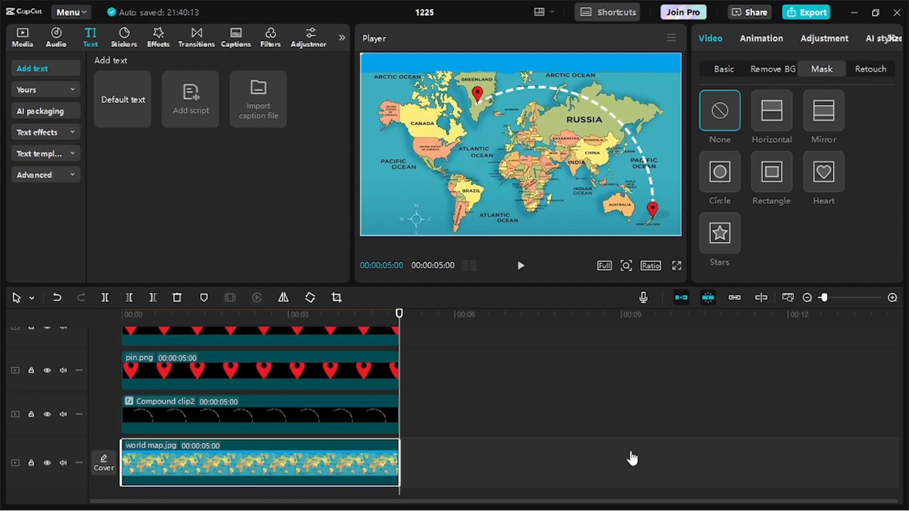
# Add aeroplane.png, scale it to 13% and place it on the New Zealand pin
pyautogui.click(22, 36)
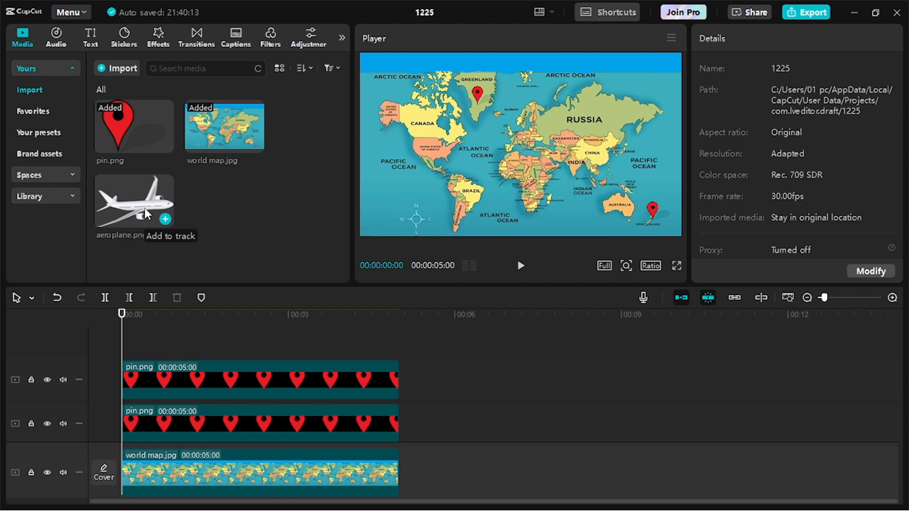
pyautogui.click(134, 201)
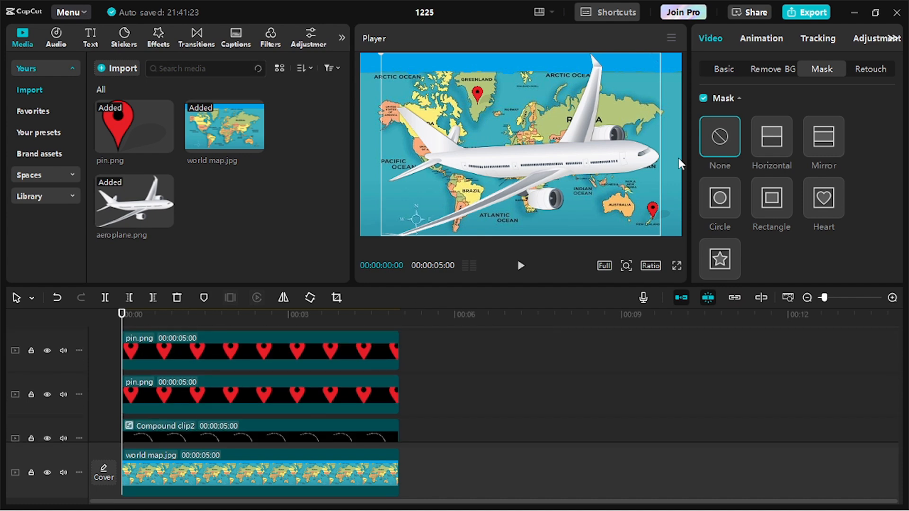
pyautogui.click(722, 69)
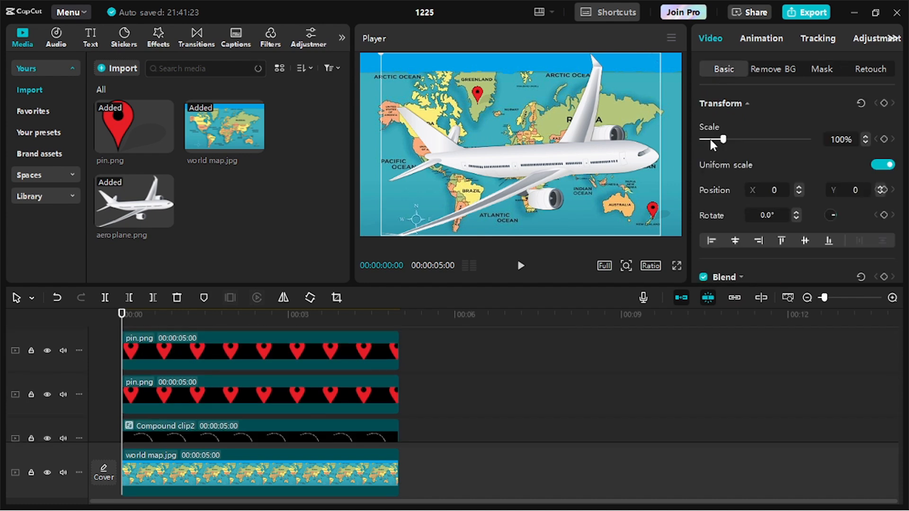
pyautogui.moveTo(724, 139); pyautogui.dragTo(703, 139)
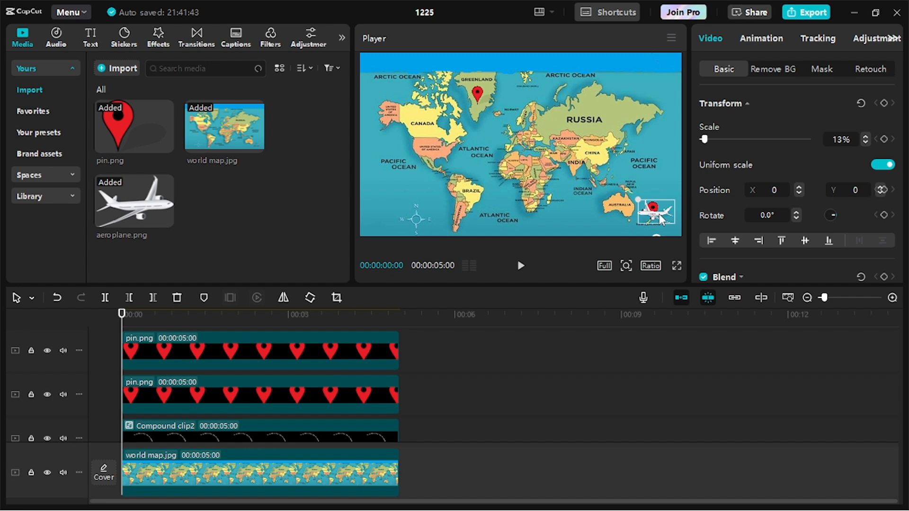
pyautogui.moveTo(655, 210); pyautogui.dragTo(658, 217)
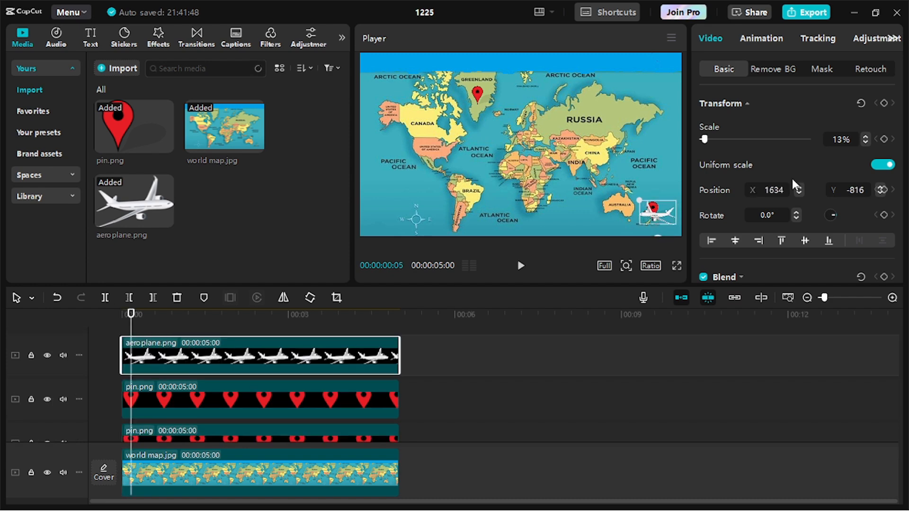
pyautogui.moveTo(886, 104)
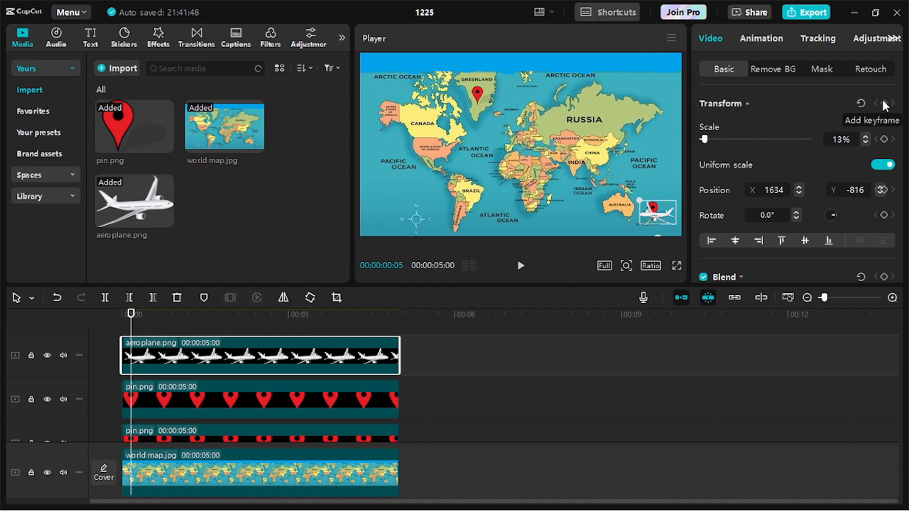
# Keyframe the plane's position and rotation step by step along the dashed arc toward Greenland
pyautogui.click(885, 103)
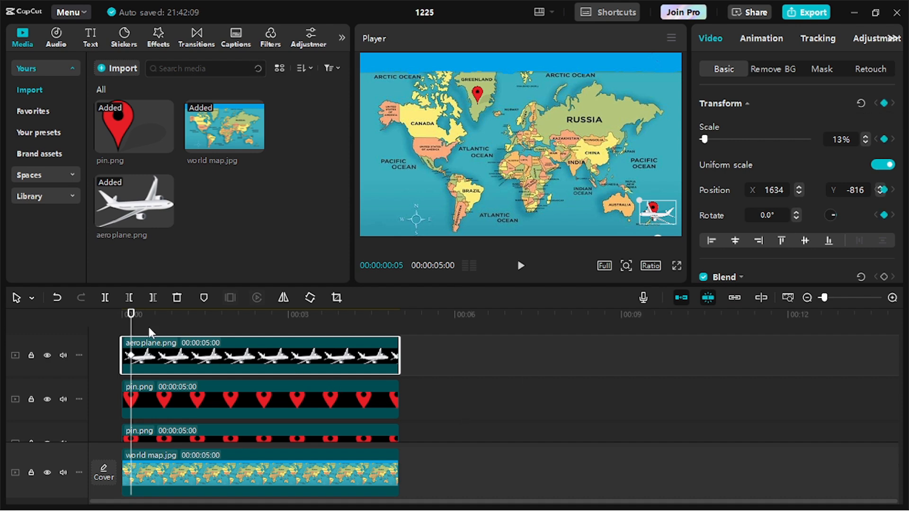
pyautogui.moveTo(145, 329)
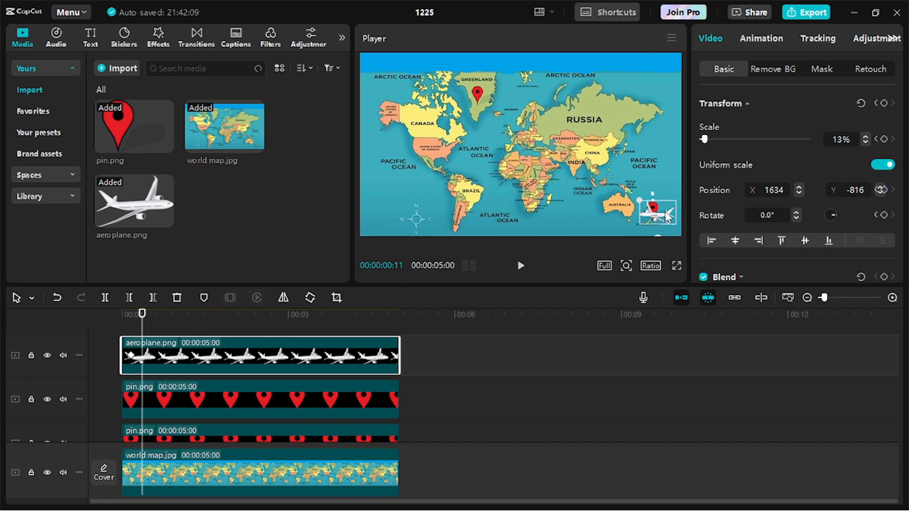
pyautogui.moveTo(649, 218); pyautogui.dragTo(670, 209)
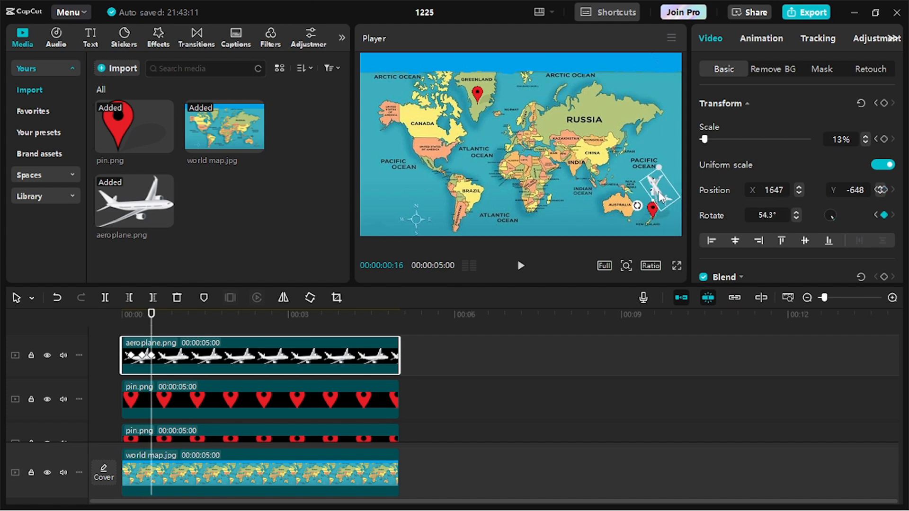
pyautogui.moveTo(660, 185); pyautogui.dragTo(654, 174)
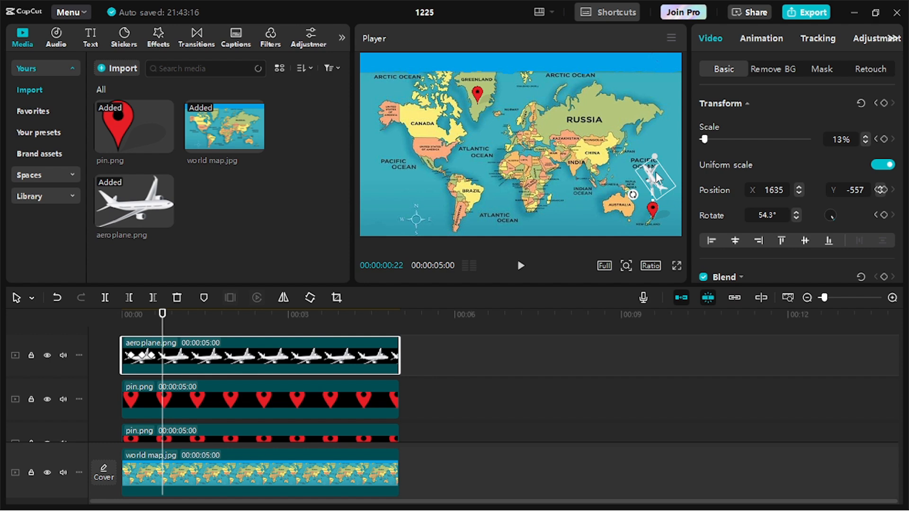
pyautogui.moveTo(658, 180); pyautogui.dragTo(655, 168)
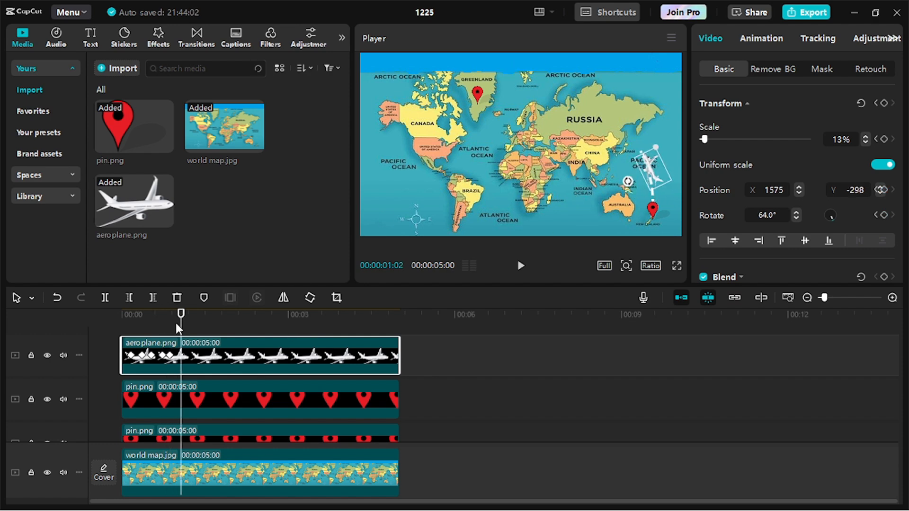
pyautogui.moveTo(653, 169); pyautogui.dragTo(644, 157)
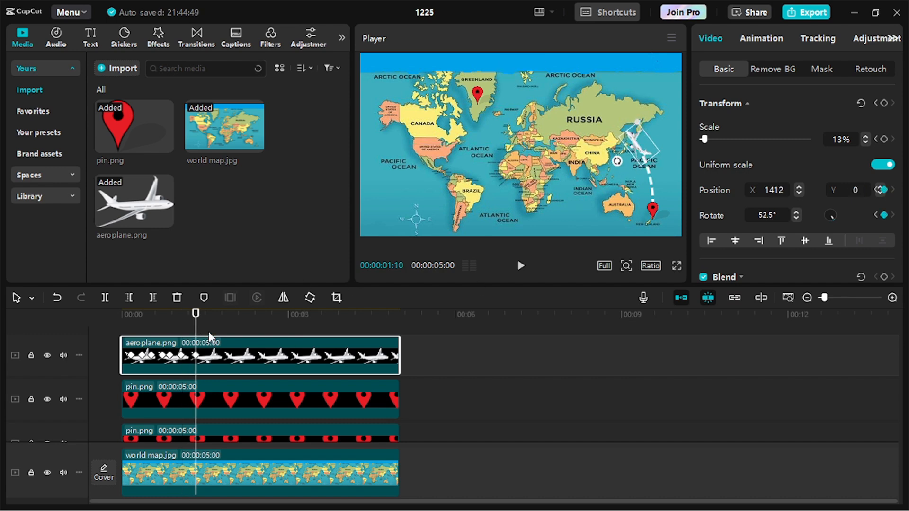
pyautogui.moveTo(632, 139); pyautogui.dragTo(618, 124)
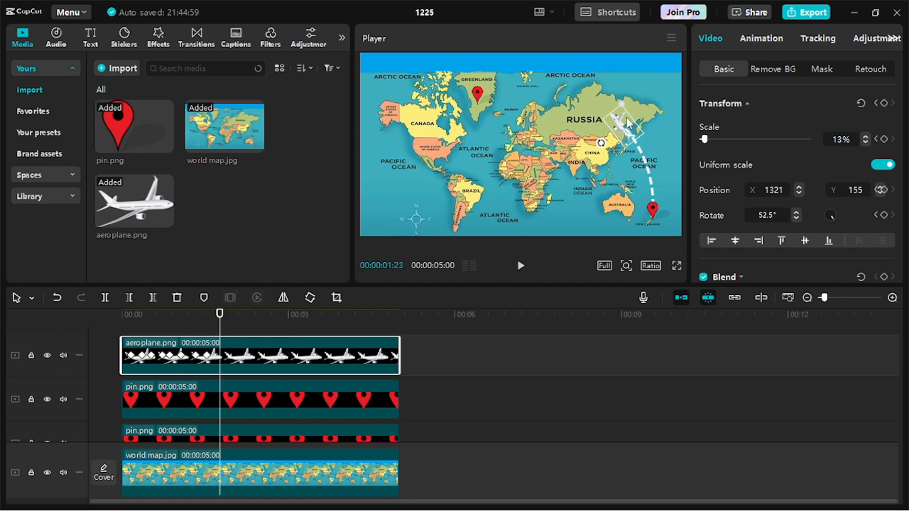
pyautogui.moveTo(623, 111); pyautogui.dragTo(606, 142)
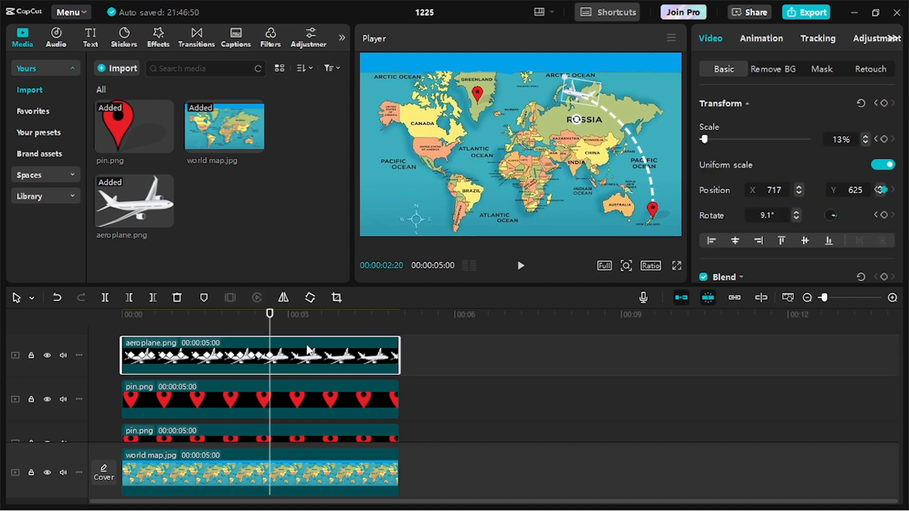
pyautogui.moveTo(270, 314); pyautogui.dragTo(282, 313)
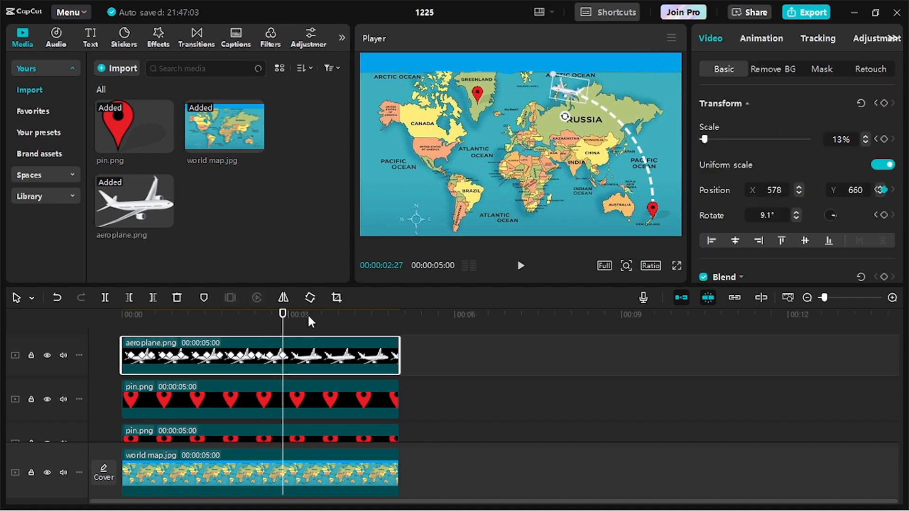